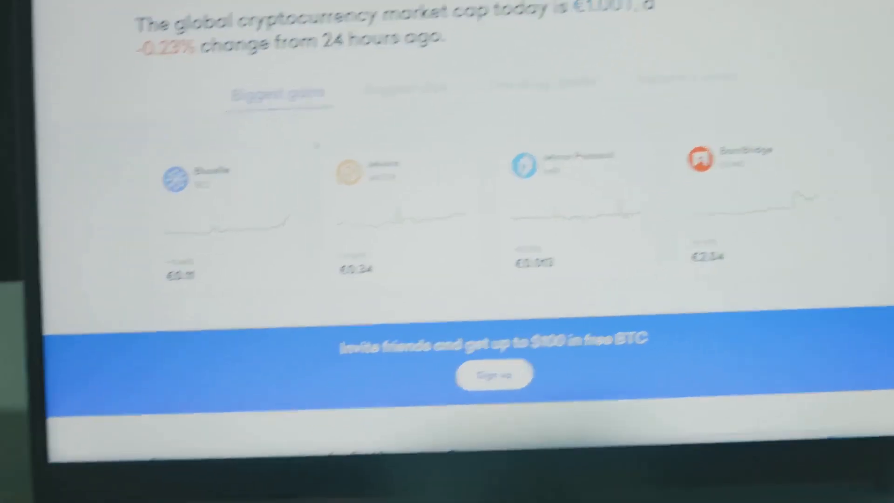
Step: View the Trending assets list, then the Recently listed coins like PayPal USD and Sei
click(379, 73)
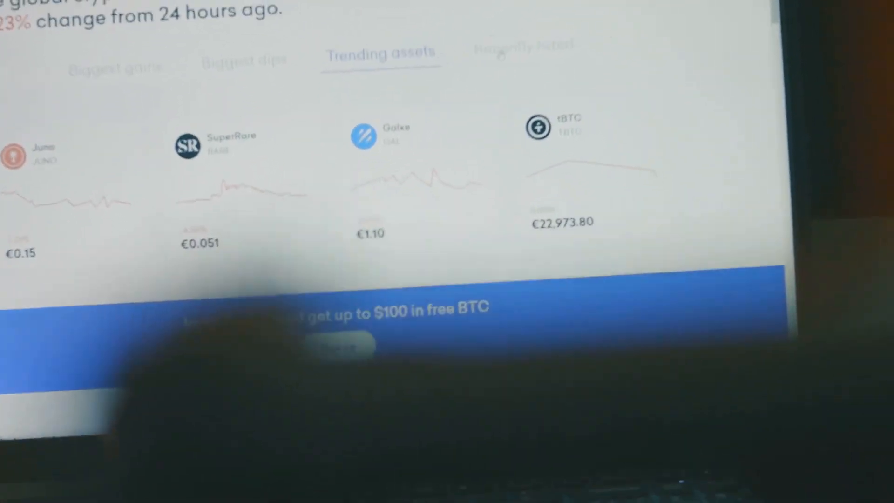
click(521, 34)
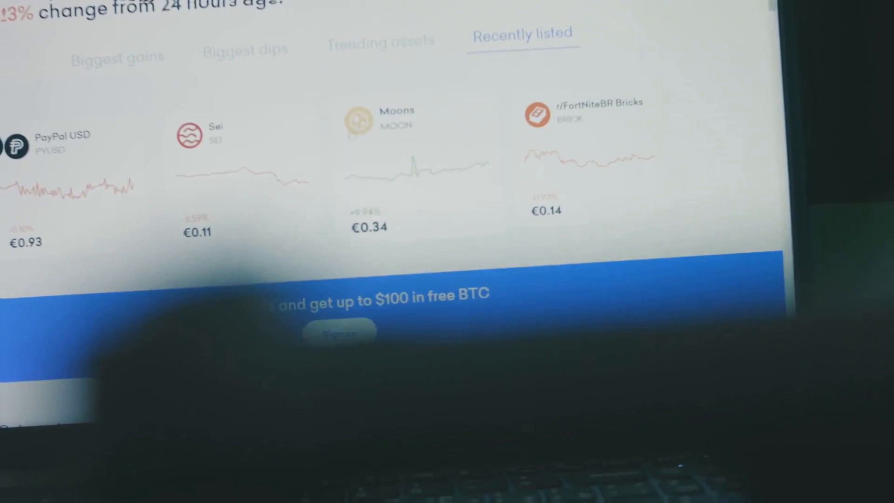